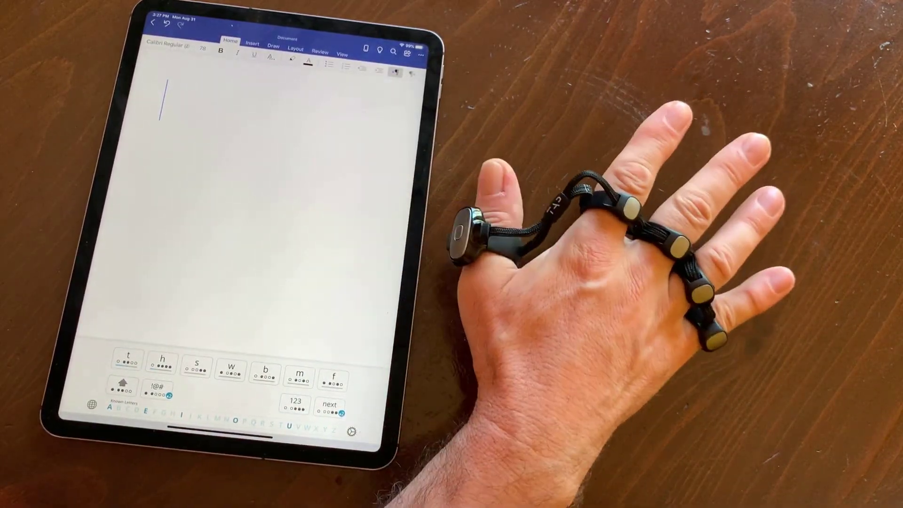
Type a capital 'T' as the first character of the blank document
type("Aeio")
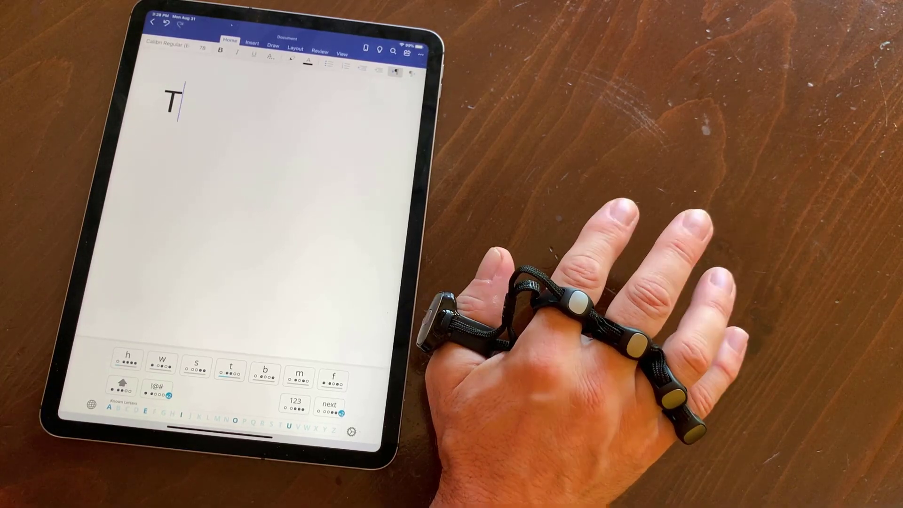
Add 'h' and 'e' after the T so the first line reads 'The'
type("h")
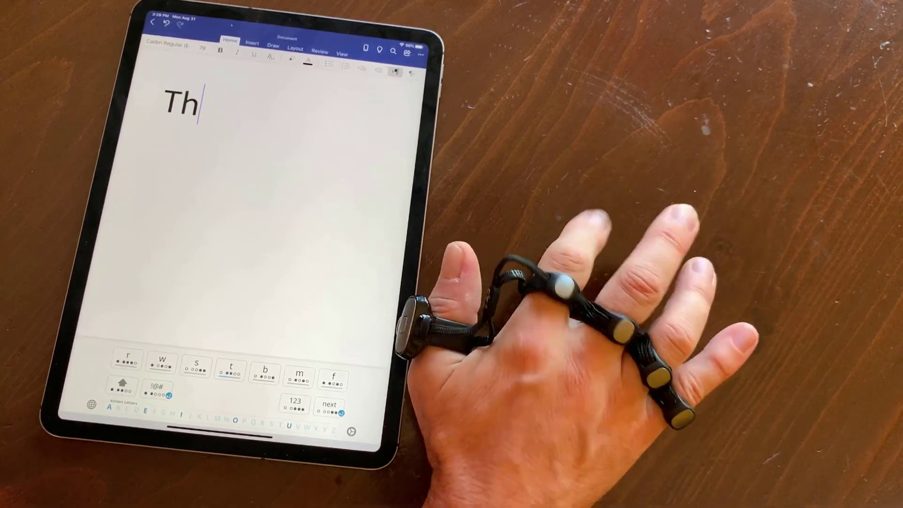
type("e")
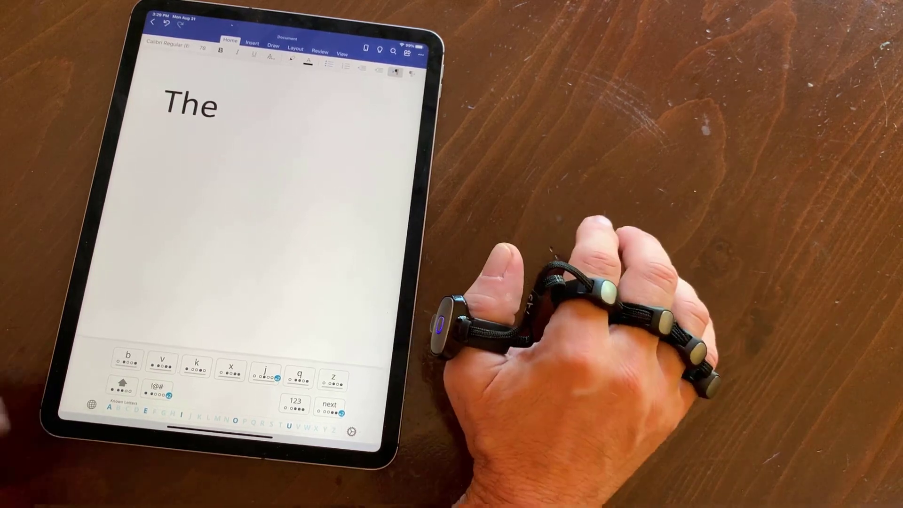
type("s")
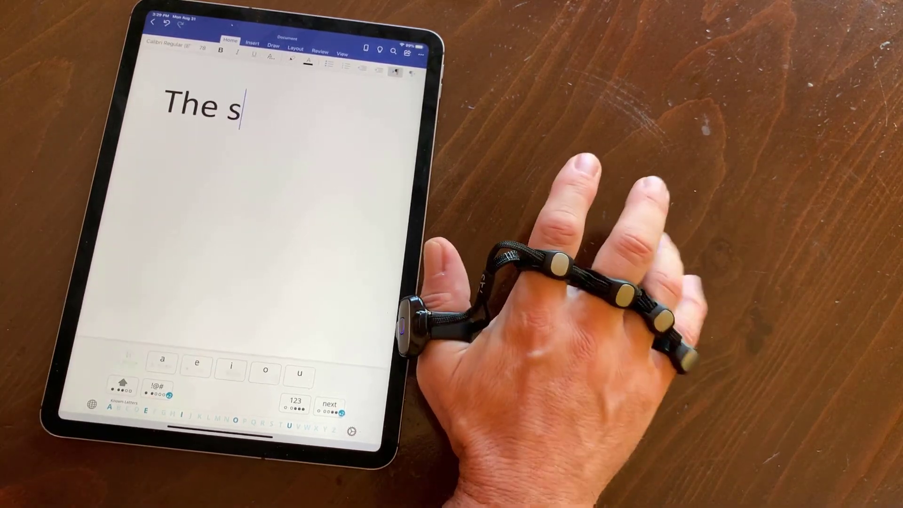
key("backspace")
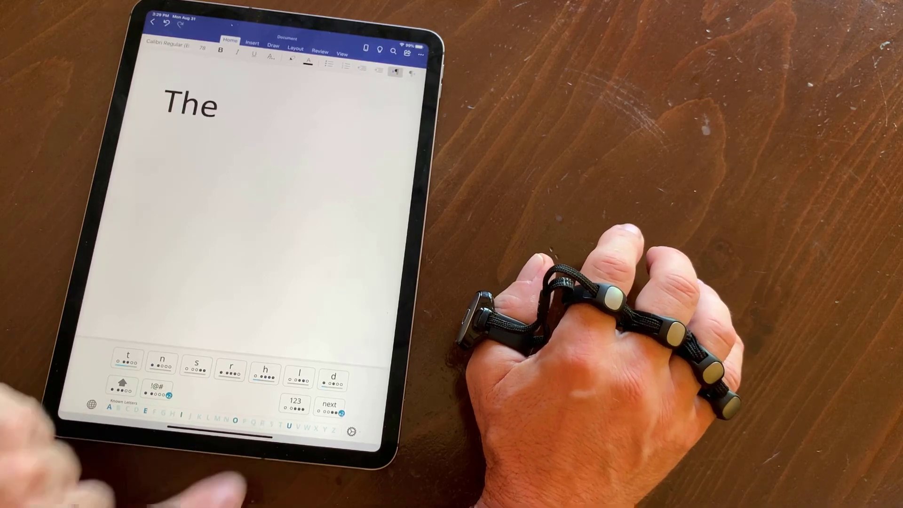
left_click(295, 403)
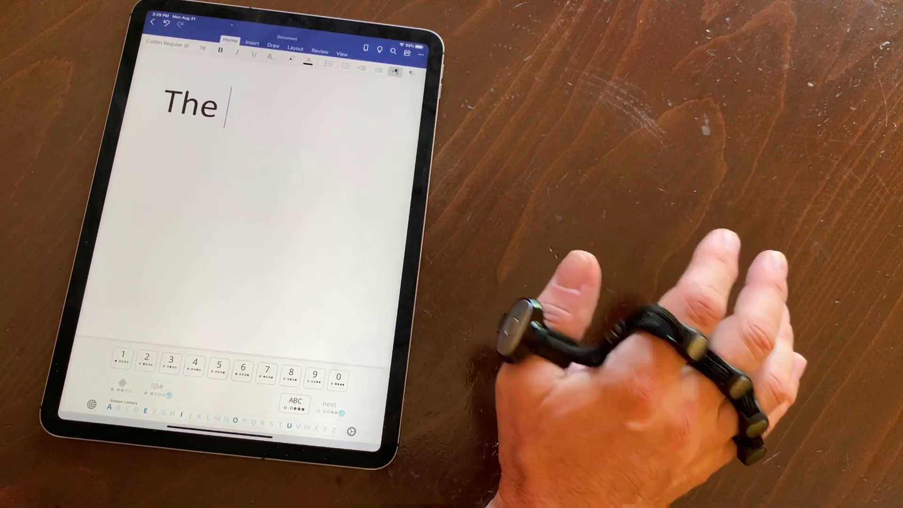
type("1234567890")
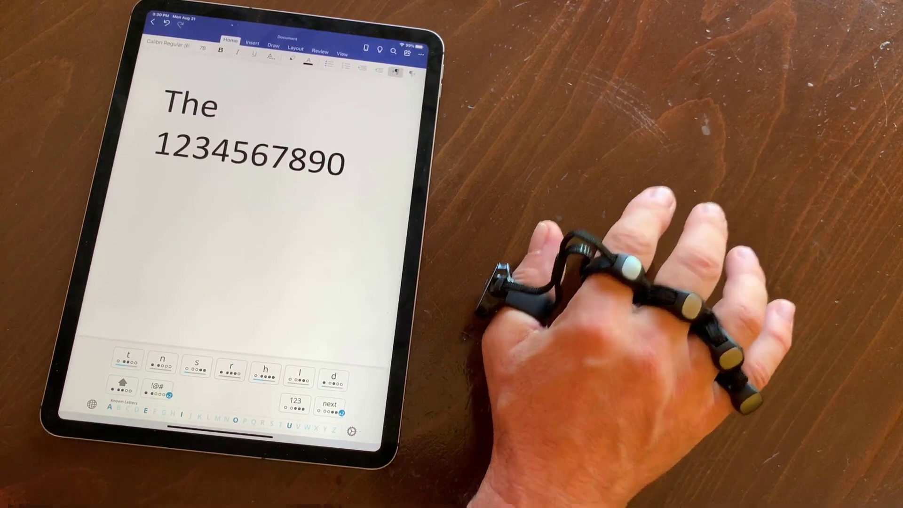
Type capital vowels 'EEIOU' on a new third line using shift
left_click(121, 387)
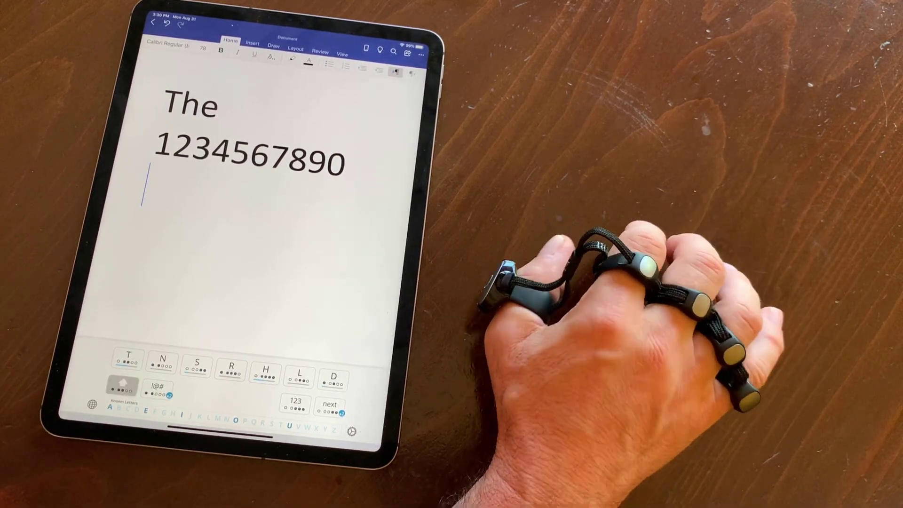
type("E")
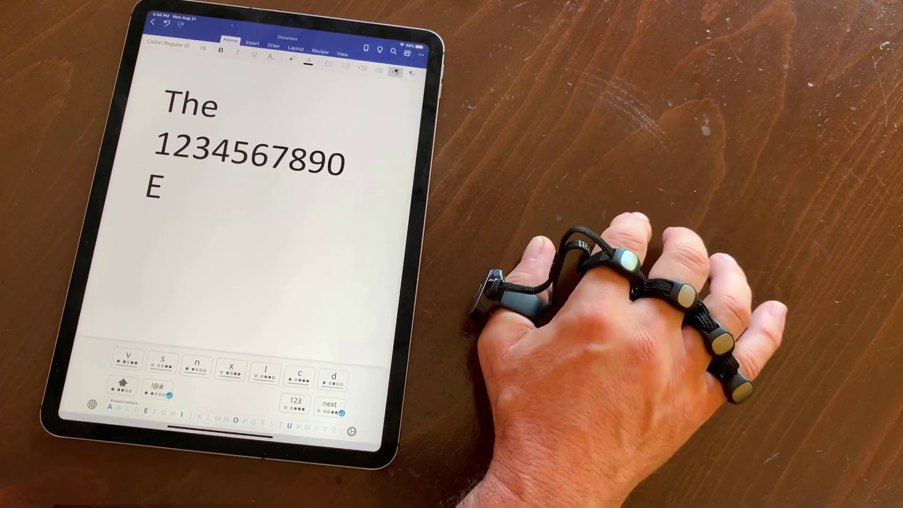
left_click(127, 383)
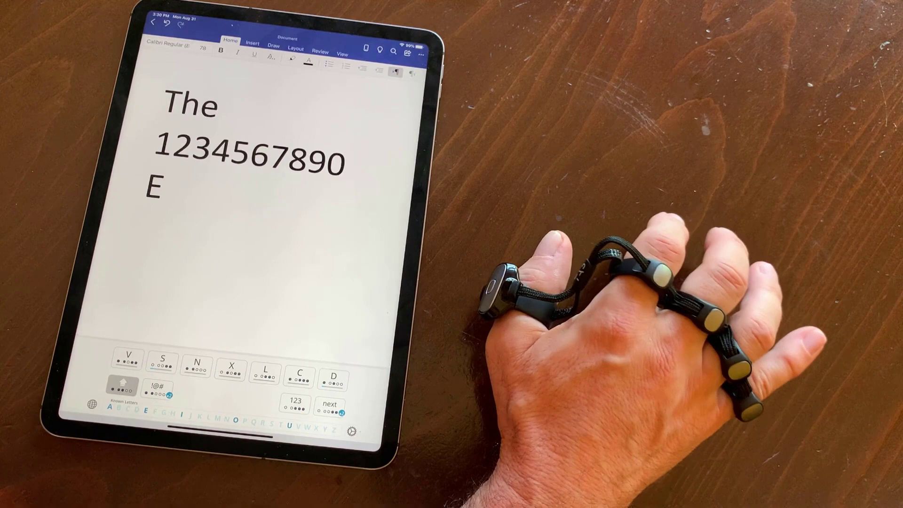
type("EIOU")
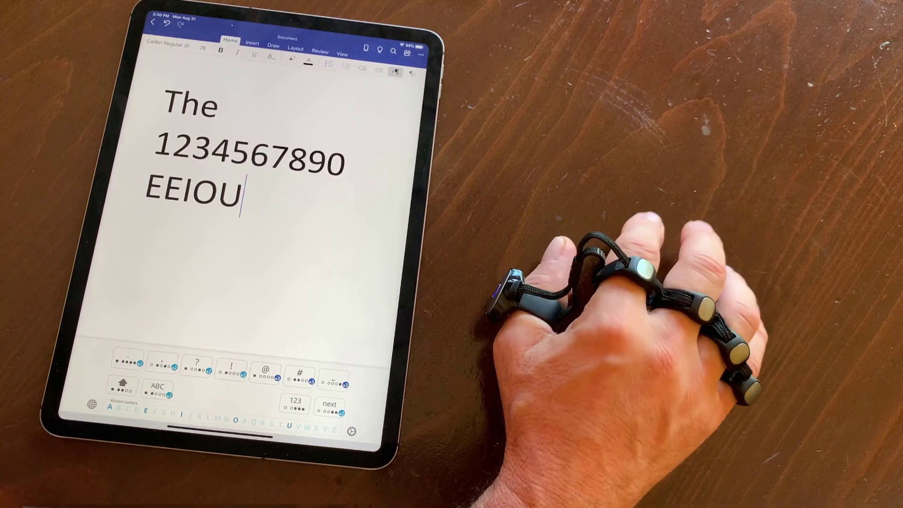
Add '. ,?' after the vowels and delete the stray 's'
type(".")
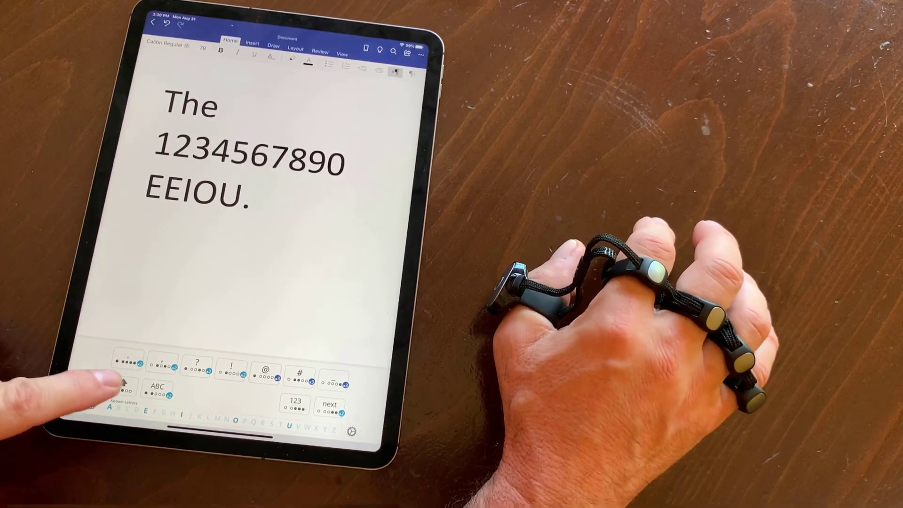
type("M")
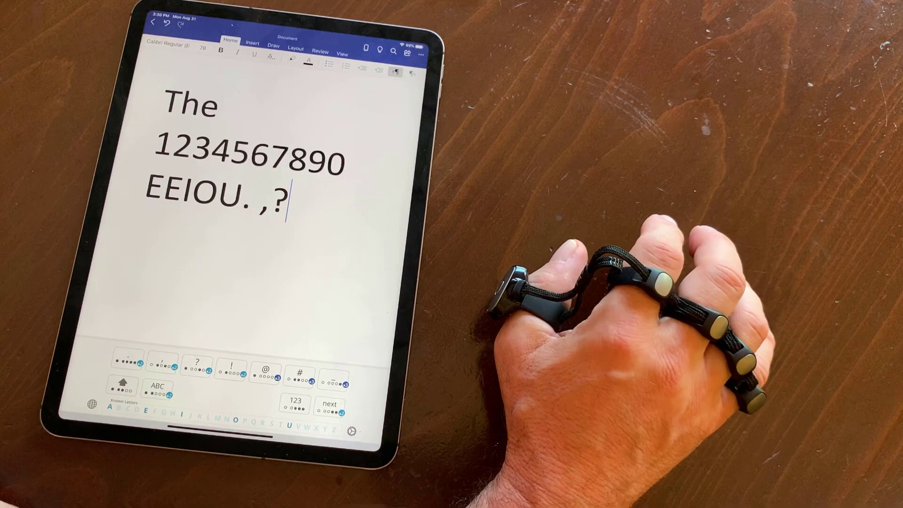
type("s")
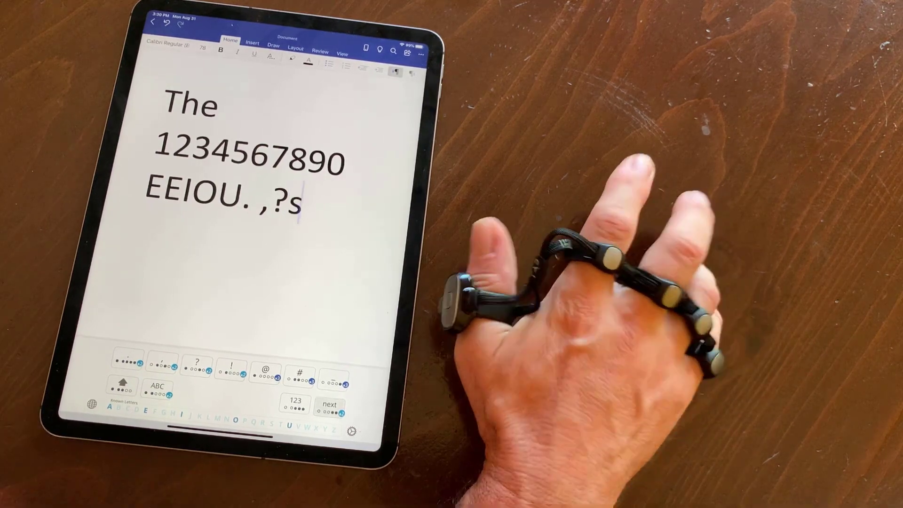
key("Backspace")
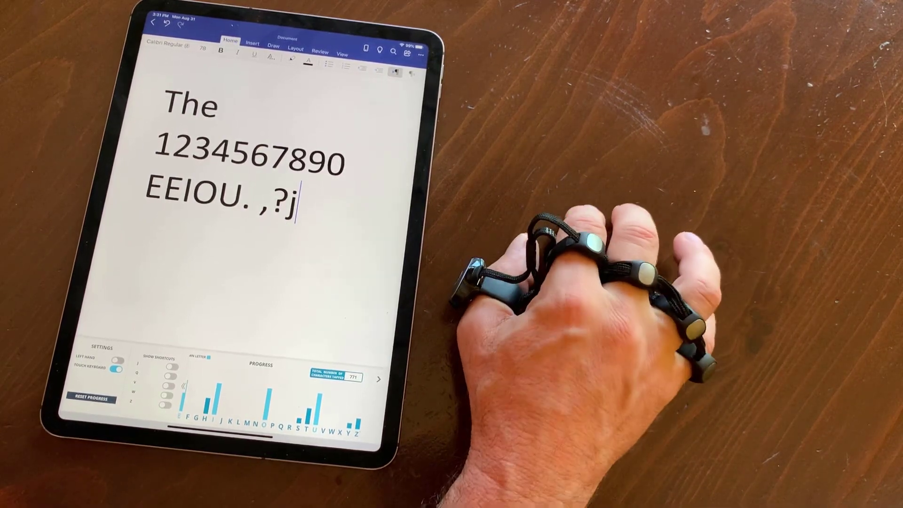
Type j's after the question mark until the line ends in 'jjjjjj'
type("jjjj")
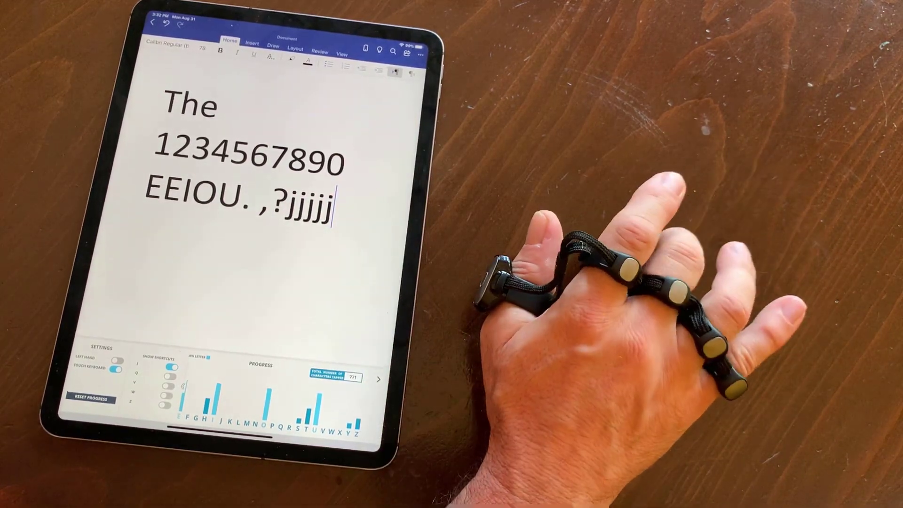
type("j")
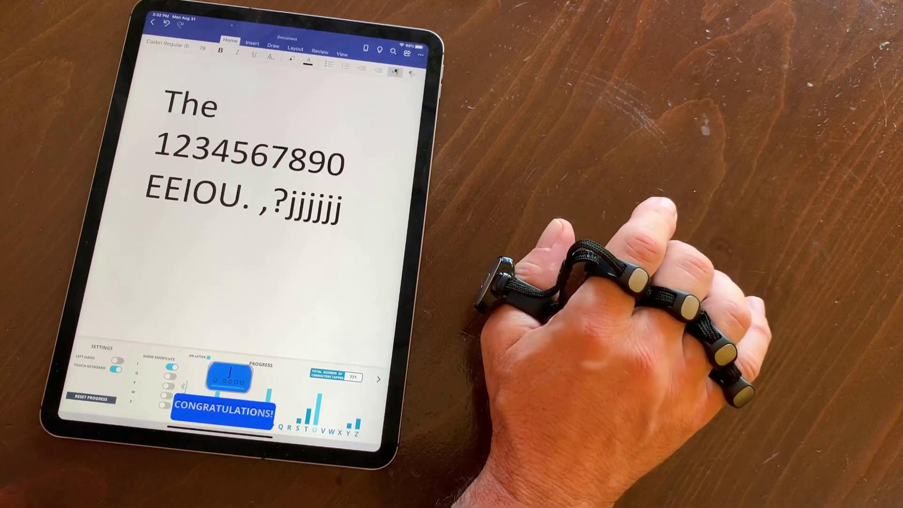